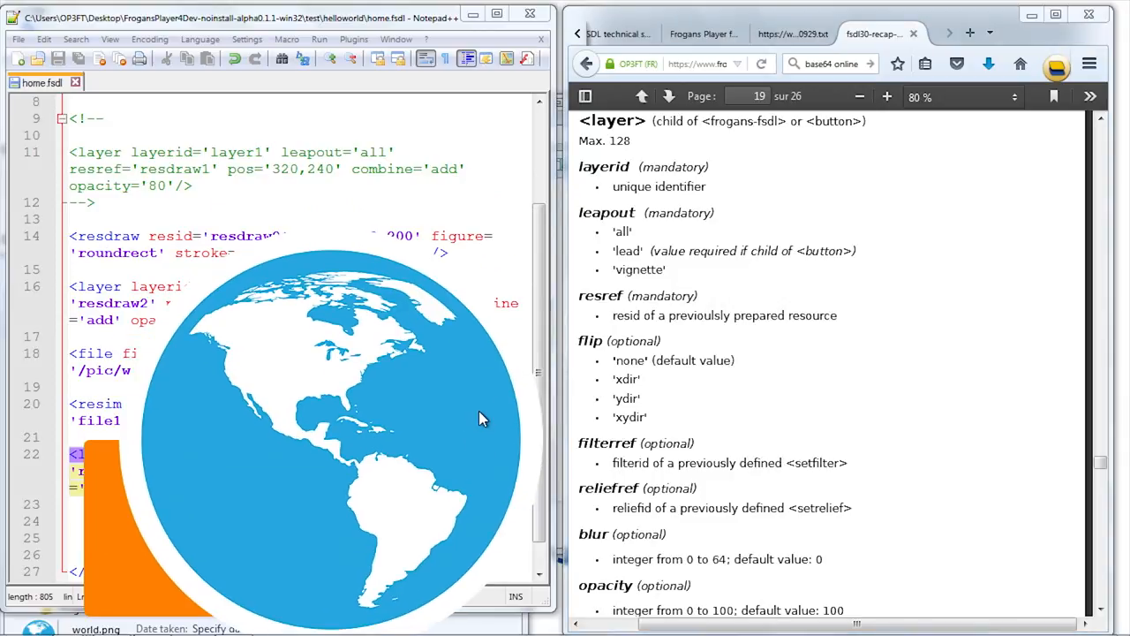
mouse_move(587, 340)
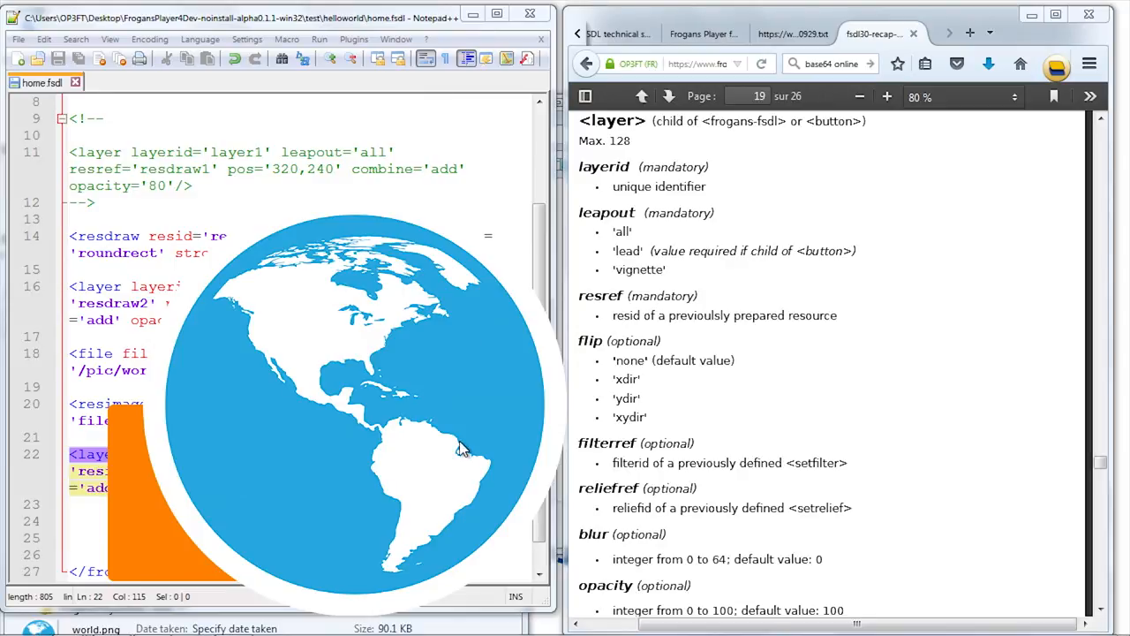
mouse_move(451, 358)
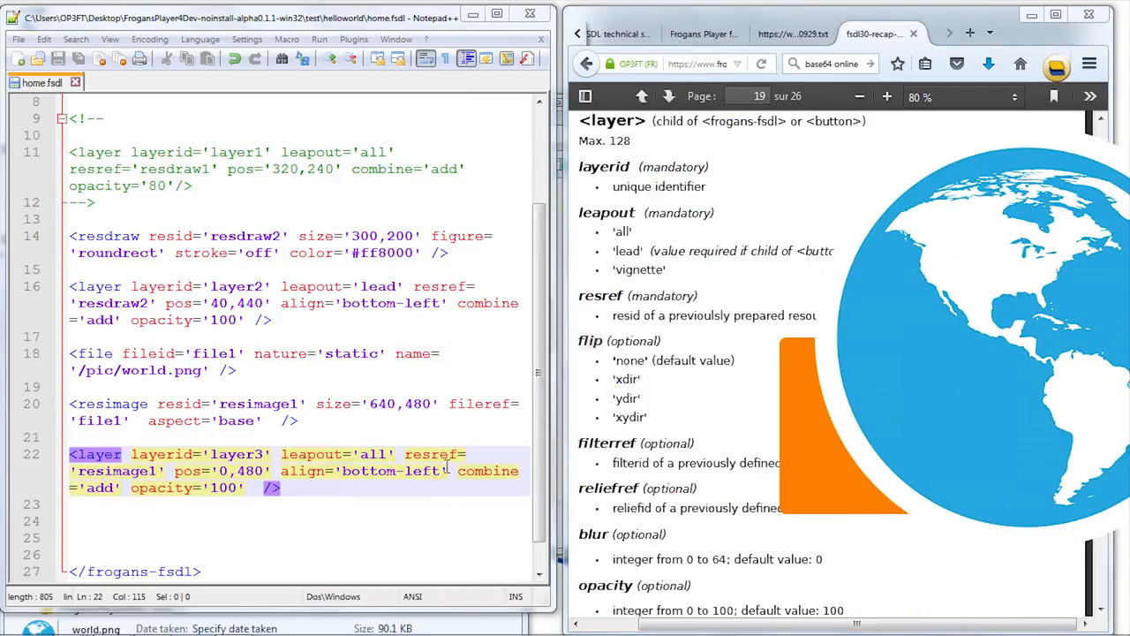
- Add flip='xdir' to layer3 in home.fsdl and reload the Frogans slide
type("flip='")
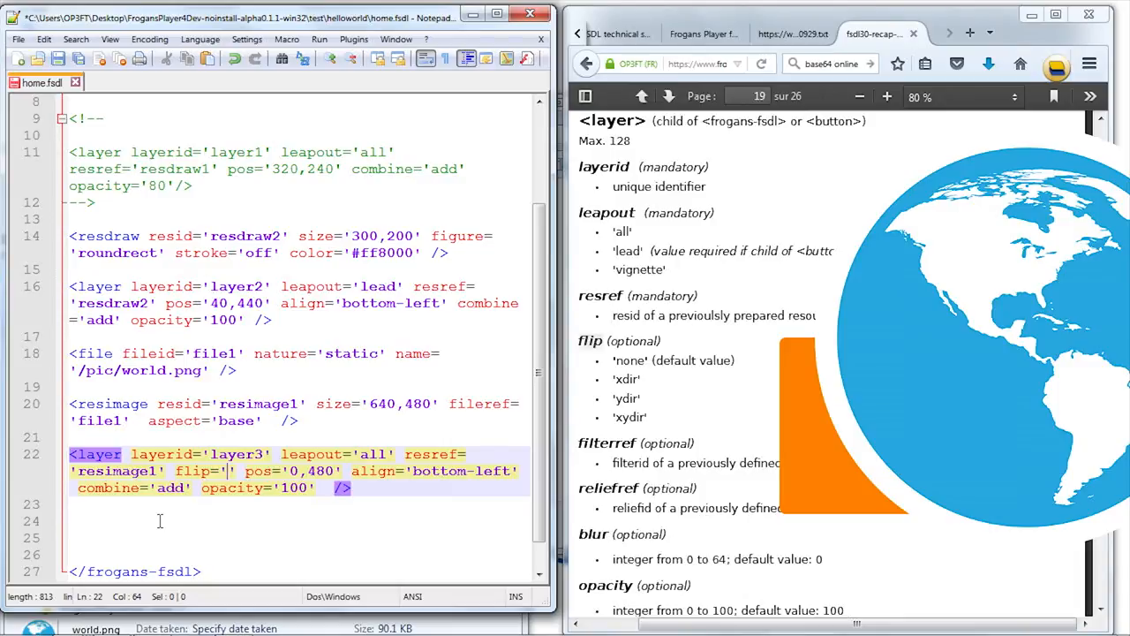
type("xdir")
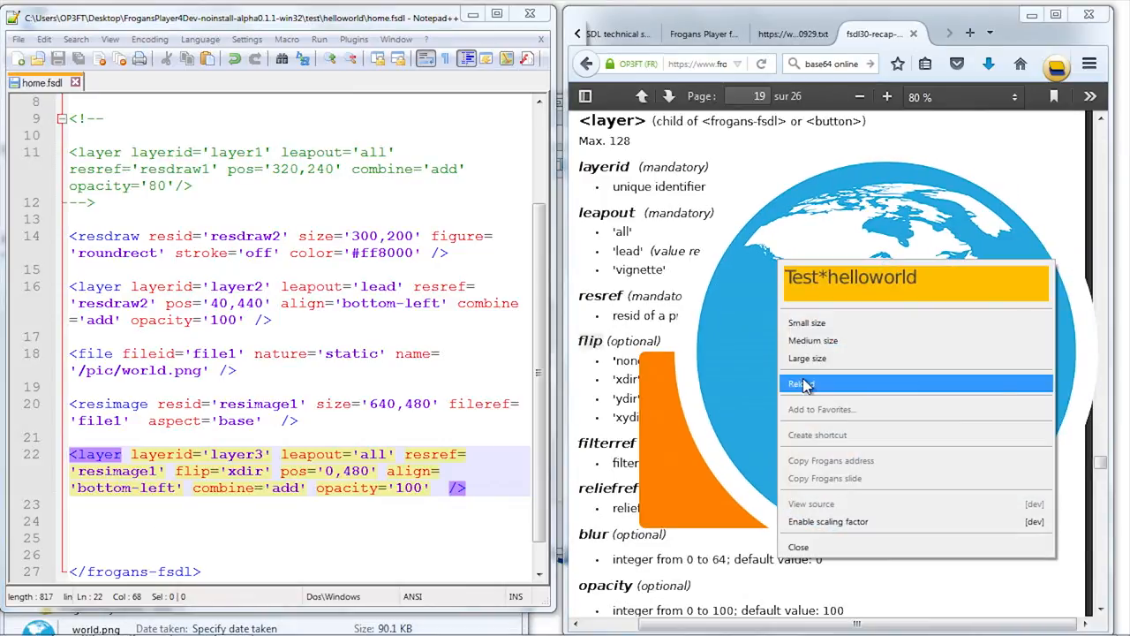
left_click(803, 383)
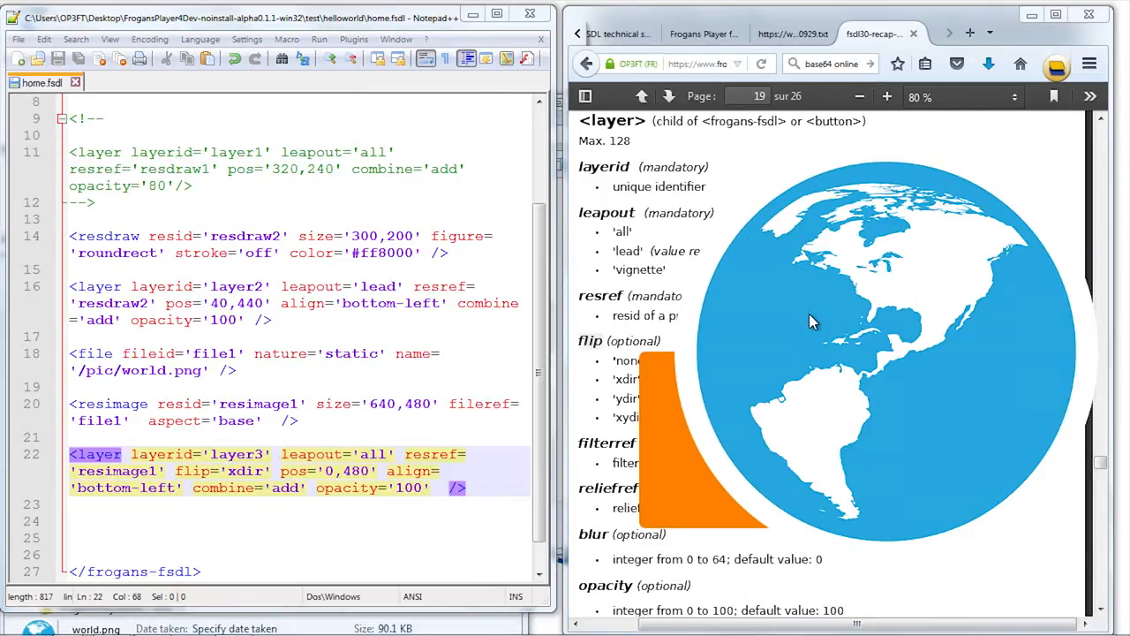
mouse_move(905, 458)
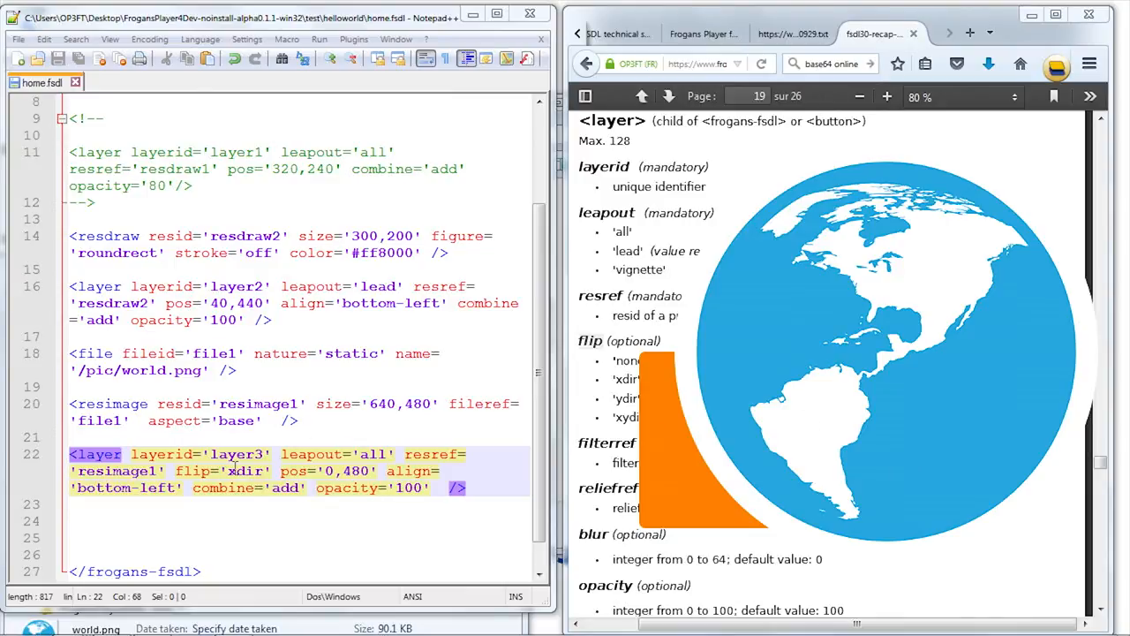
- Replace layer3's flip value 'xdir' with 'ydir' in home.fsdl
type("ydir")
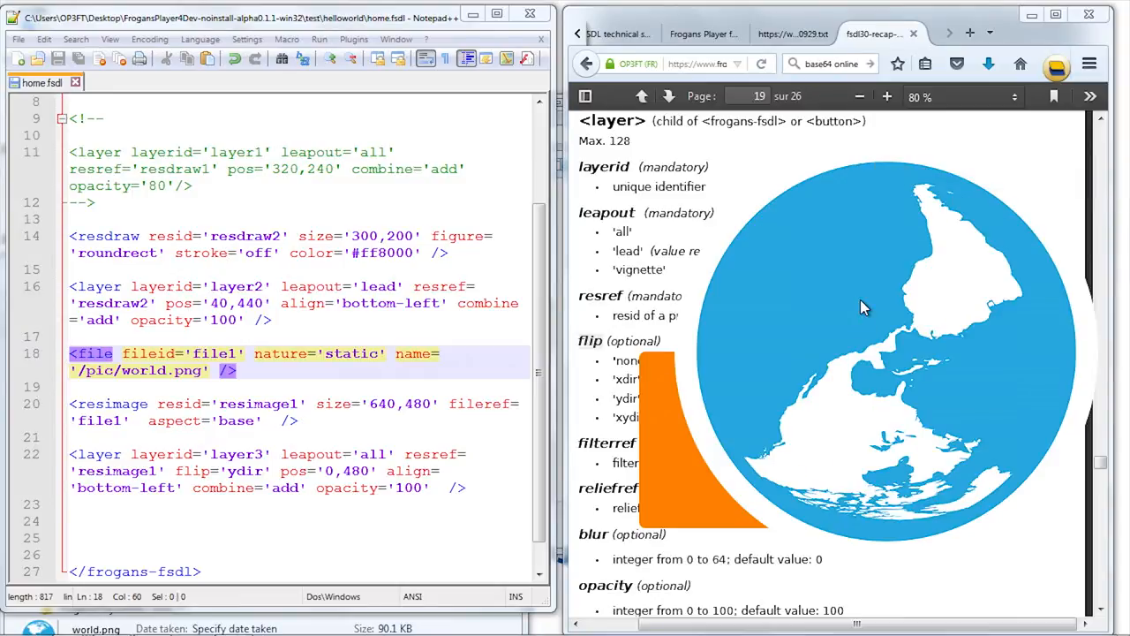
mouse_move(887, 524)
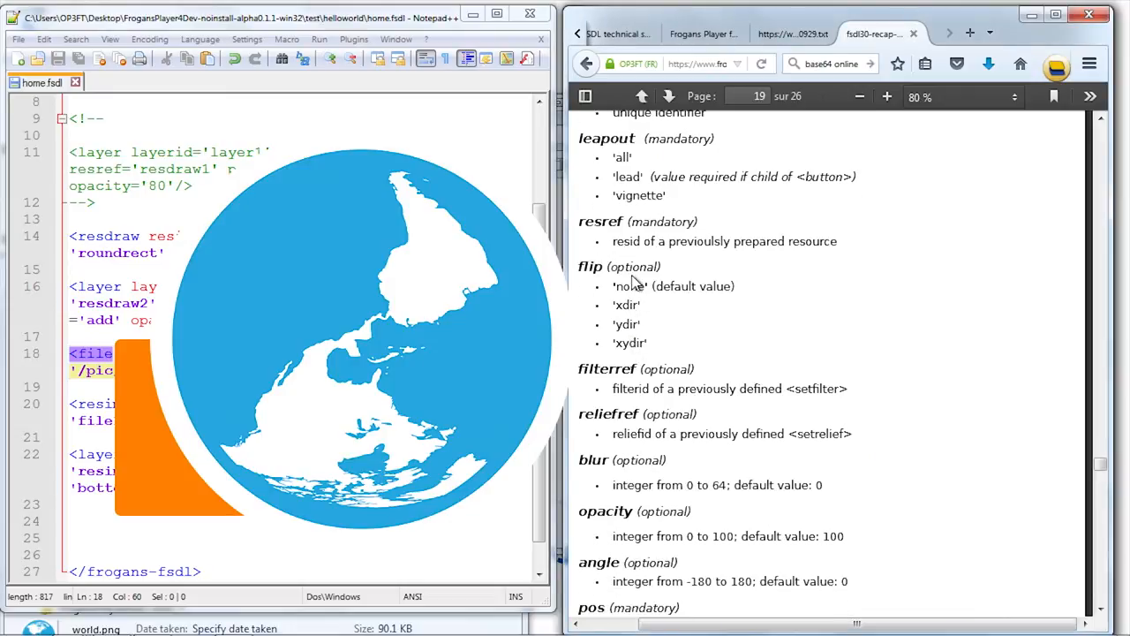
mouse_move(648, 487)
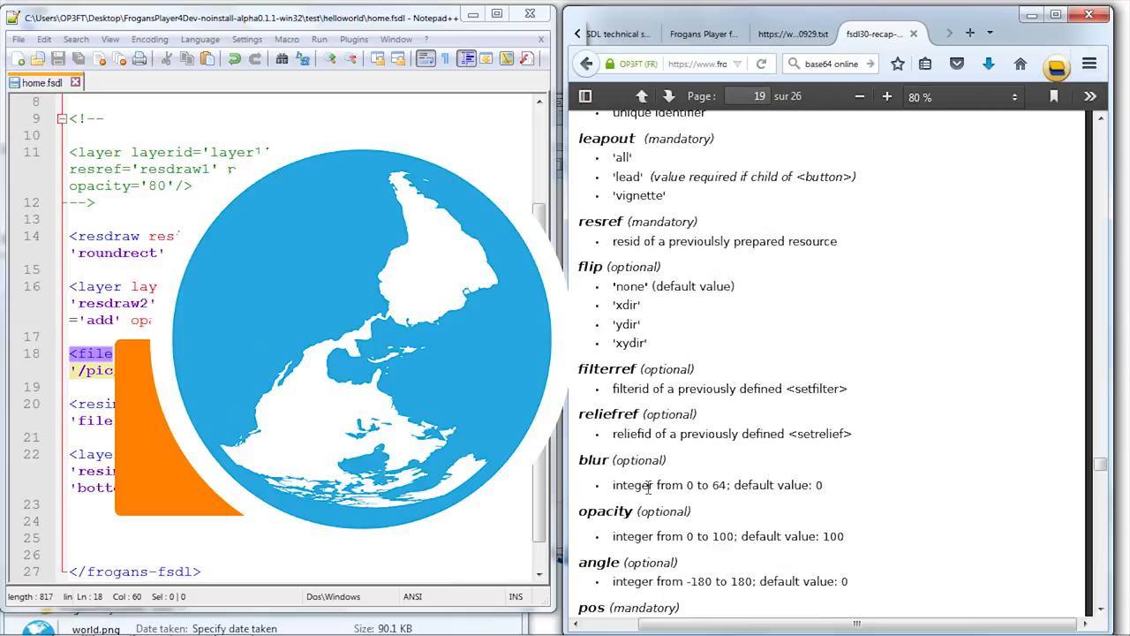